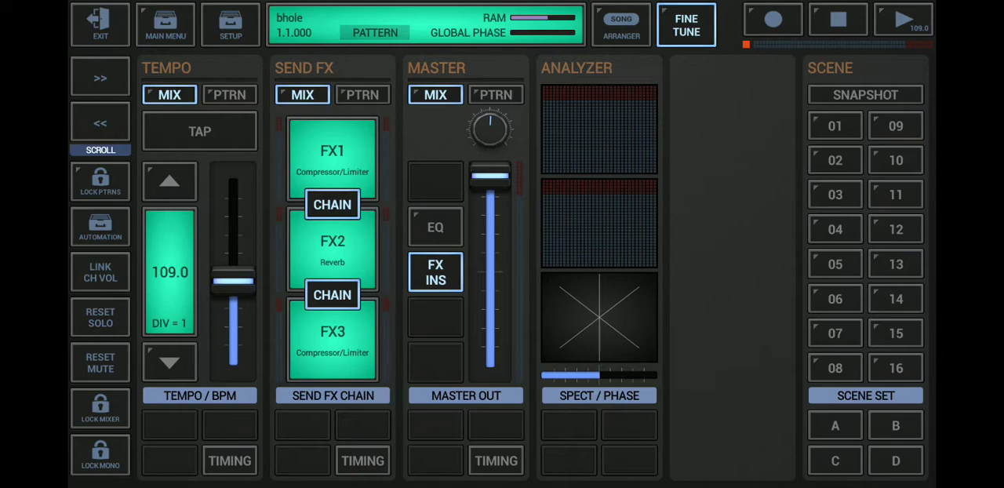
Step: Play the 'bhole' pattern, then show the drum machine step sequencer on track T01 (Dholak)
click(902, 19)
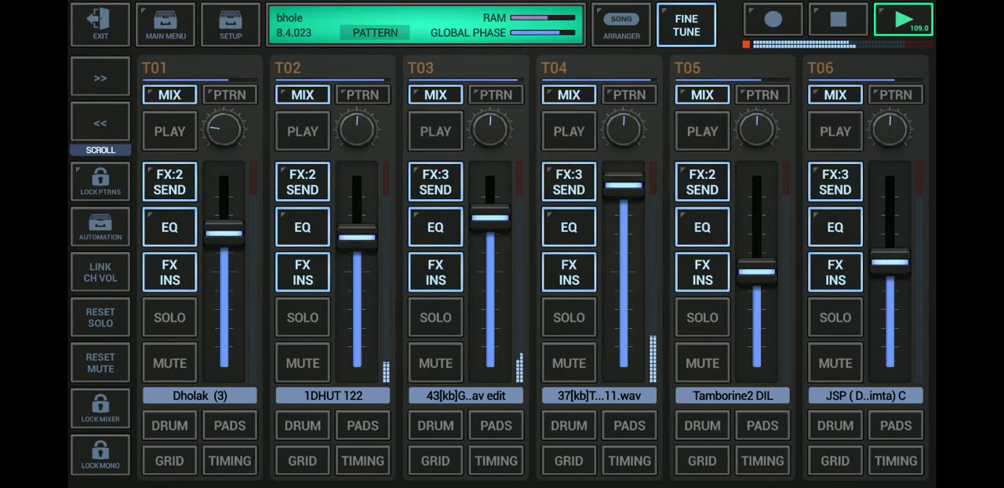
click(903, 18)
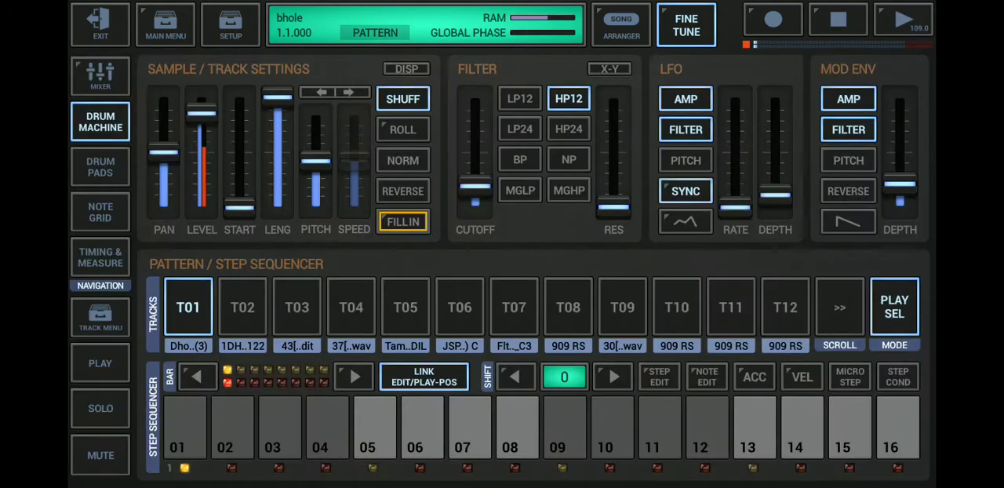
Step: Open the Arranger and scroll right through the song arrangement grid
click(620, 25)
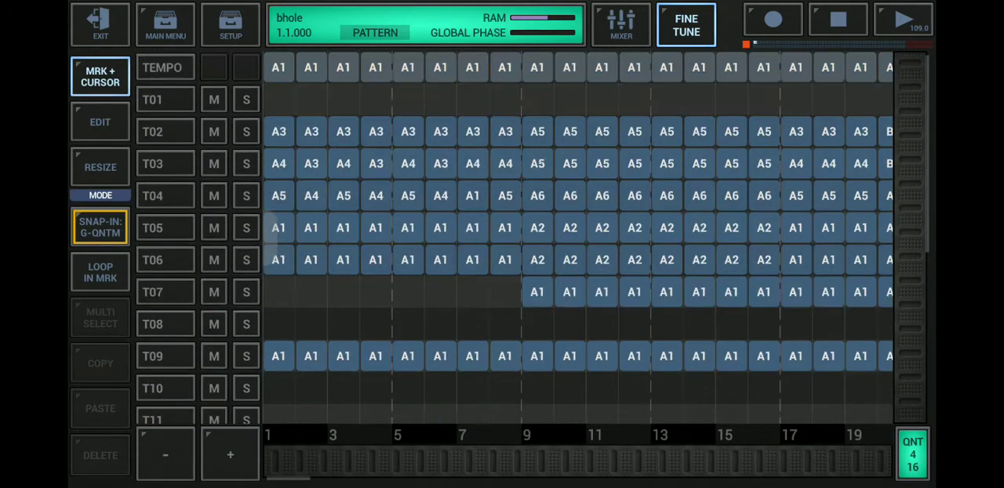
scroll(right, 3)
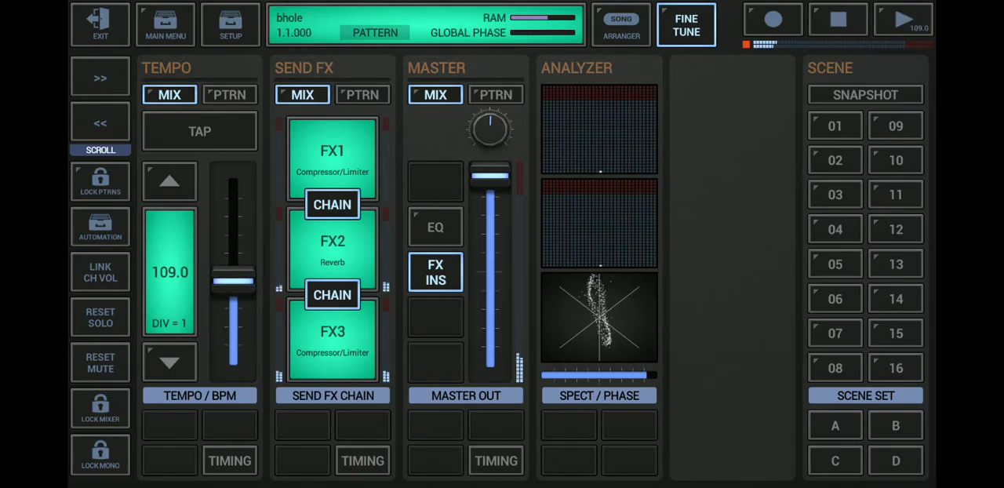
Step: Bring up the Main Menu's Load/Save/Export file menu
click(838, 19)
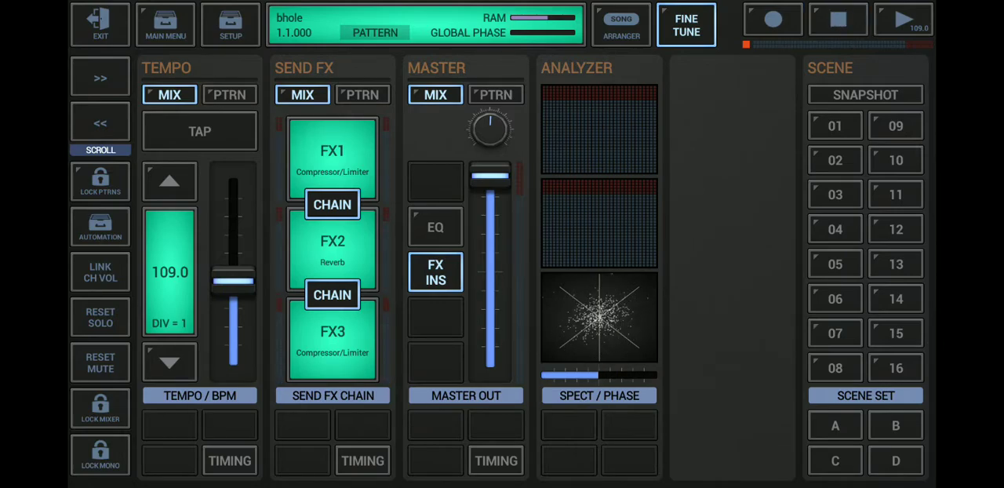
click(903, 18)
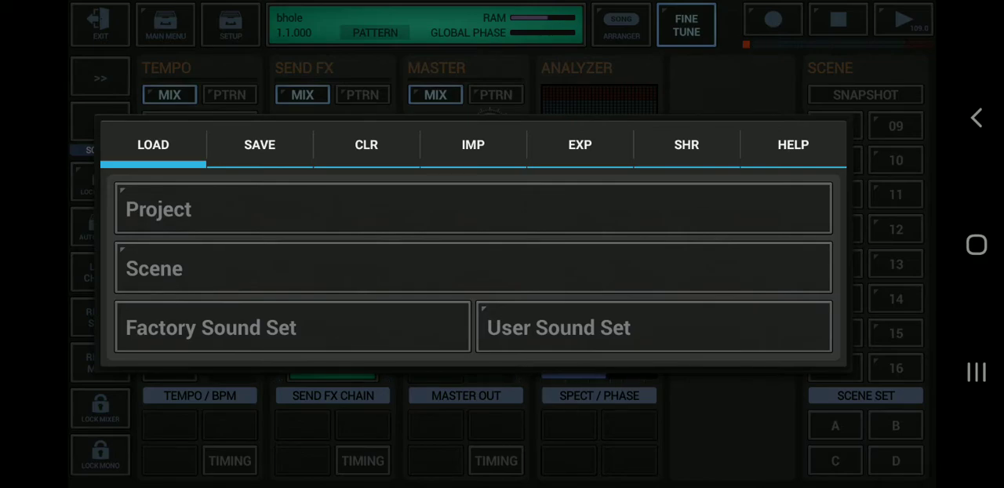
Step: Choose Project (Song Arrangement) as Audio under the EXP tab
click(579, 144)
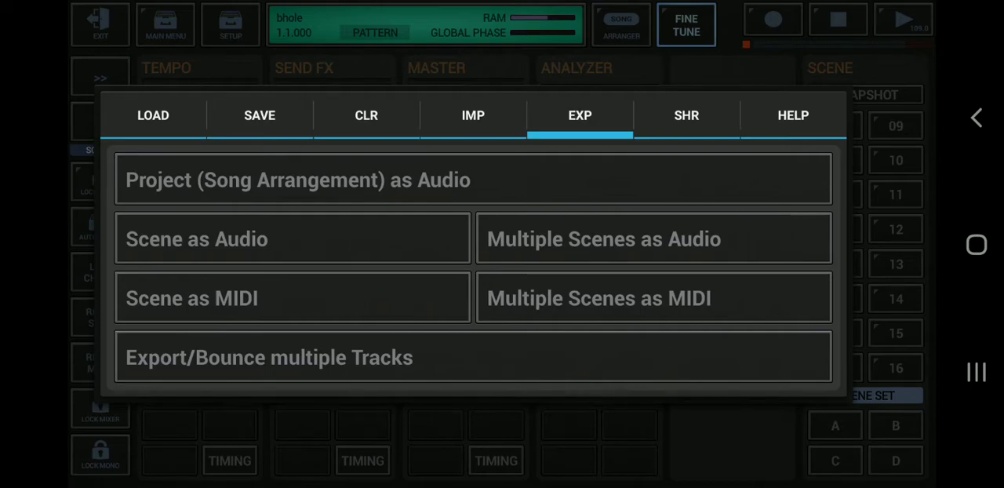
click(297, 180)
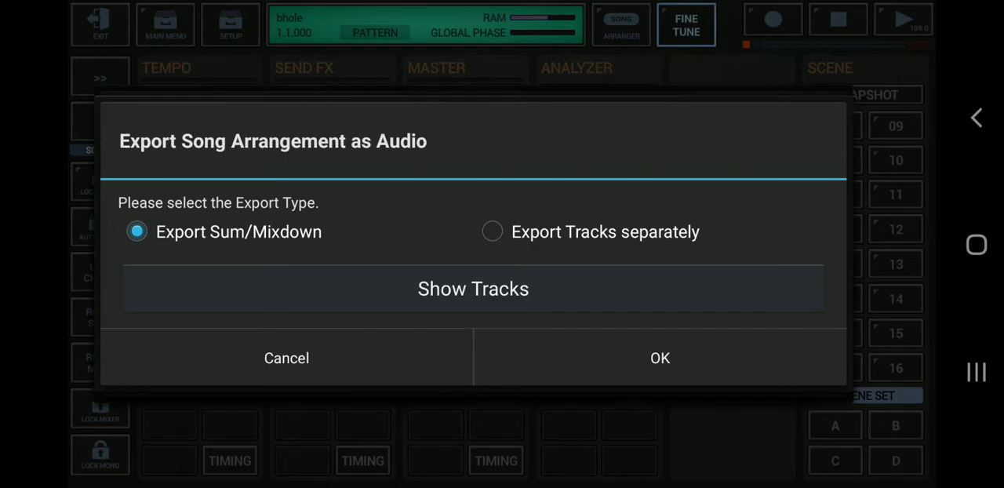
Step: Keep Export Sum/Mixdown, check the included tracks T02–T07 and T09, and confirm
click(492, 231)
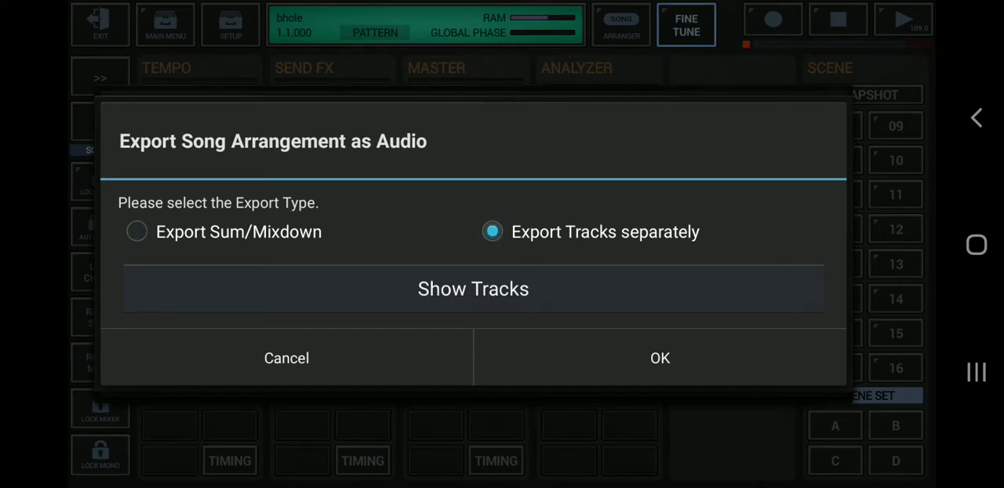
click(136, 231)
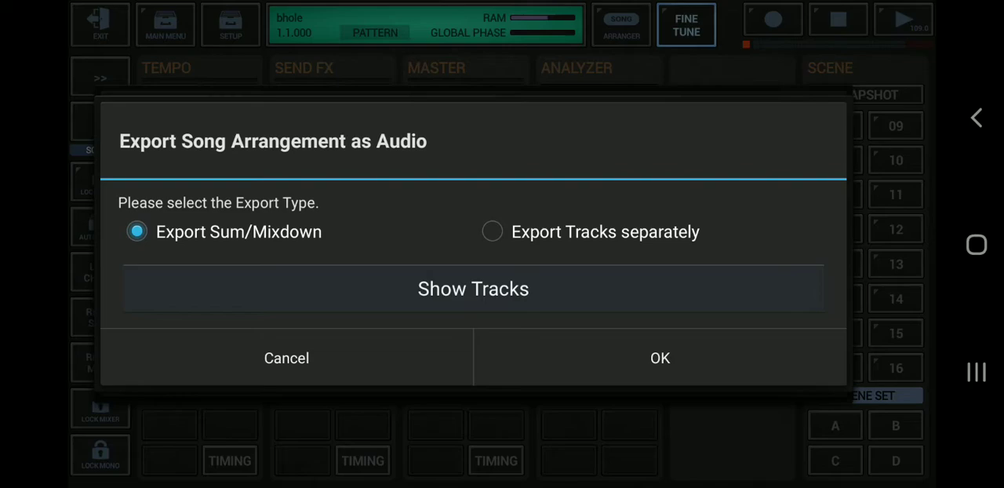
click(472, 288)
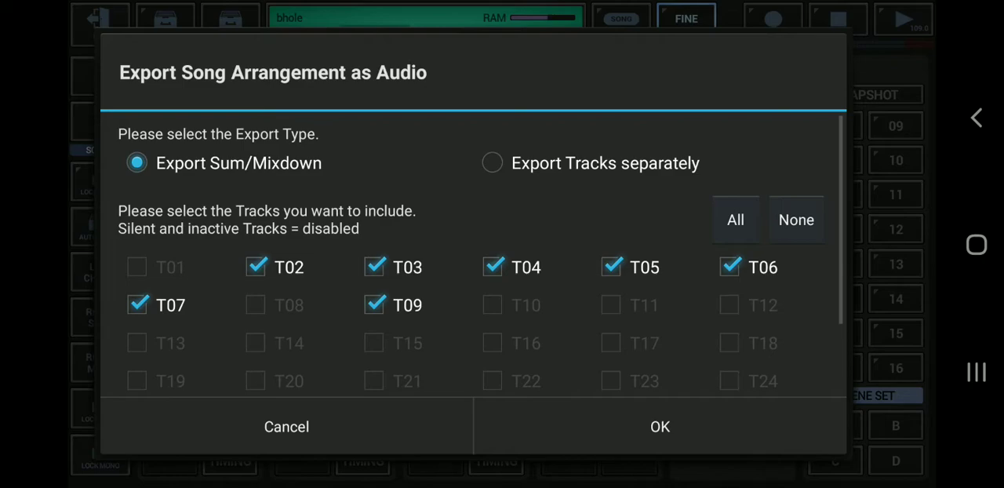
click(658, 426)
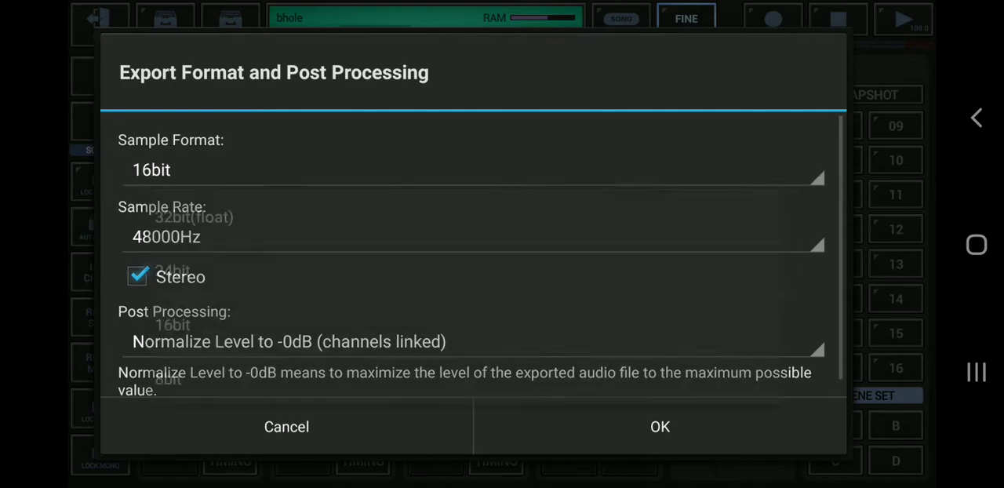
Step: Set the export format to 24bit at 48000Hz and uncheck Stereo
click(471, 170)
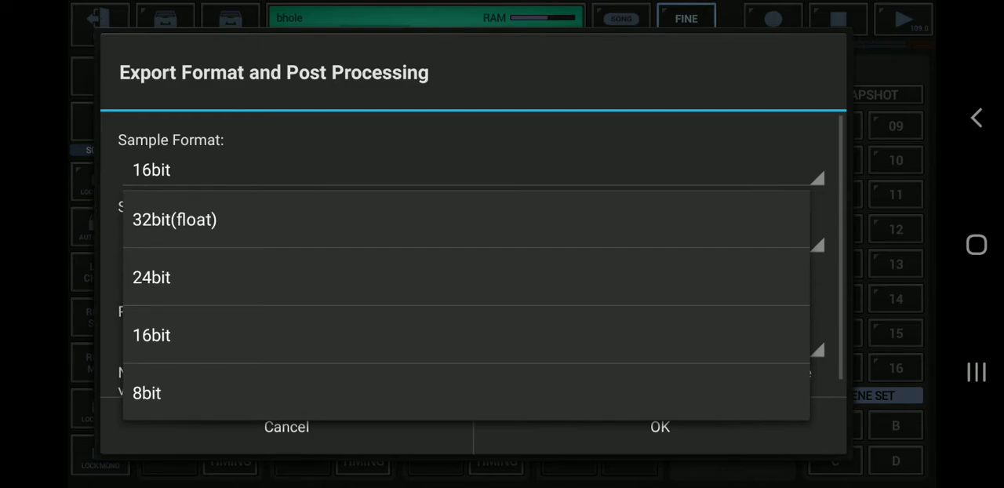
click(152, 277)
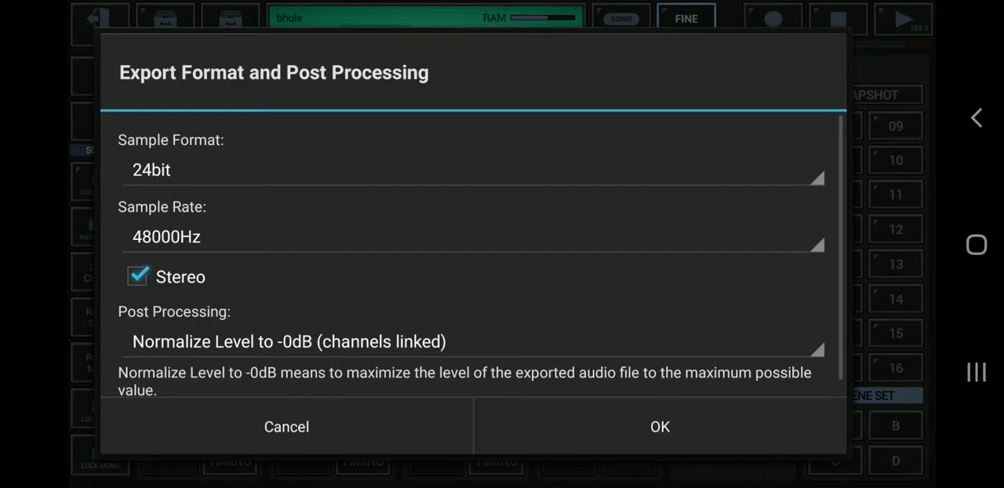
click(471, 236)
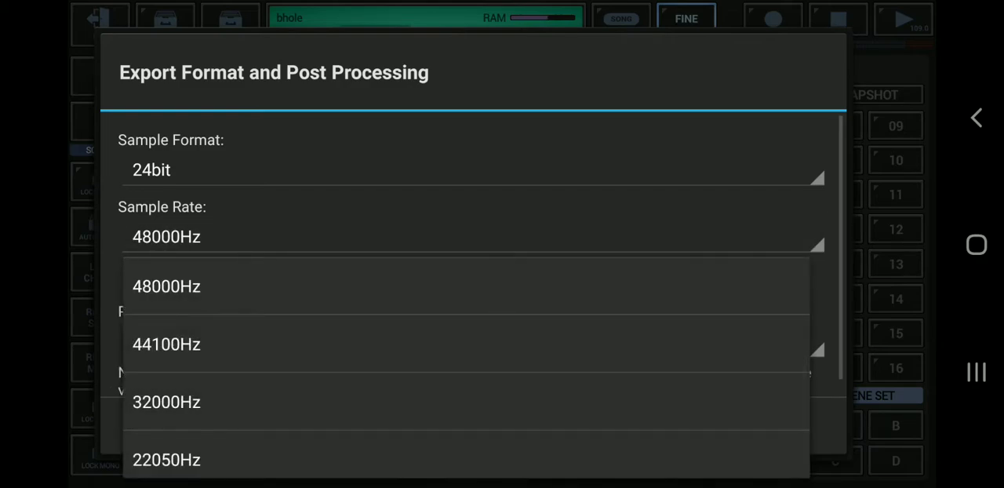
click(167, 285)
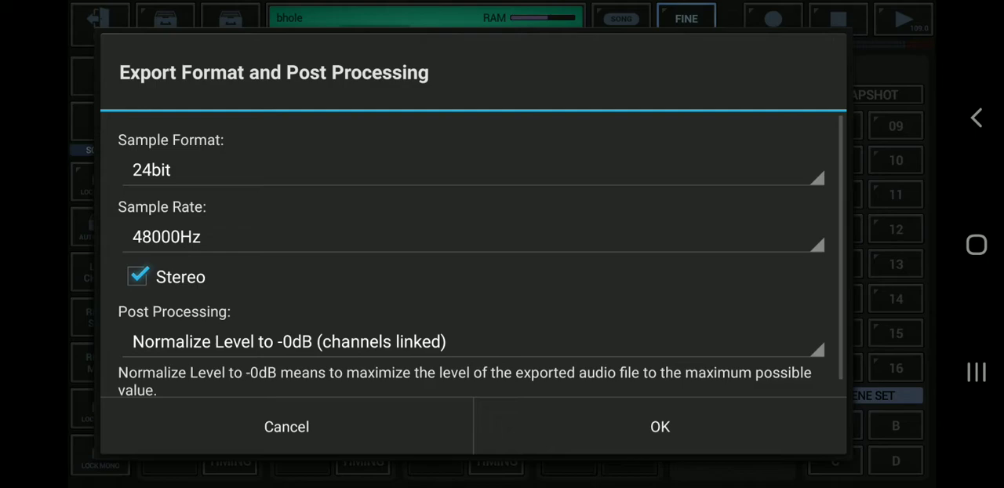
click(137, 276)
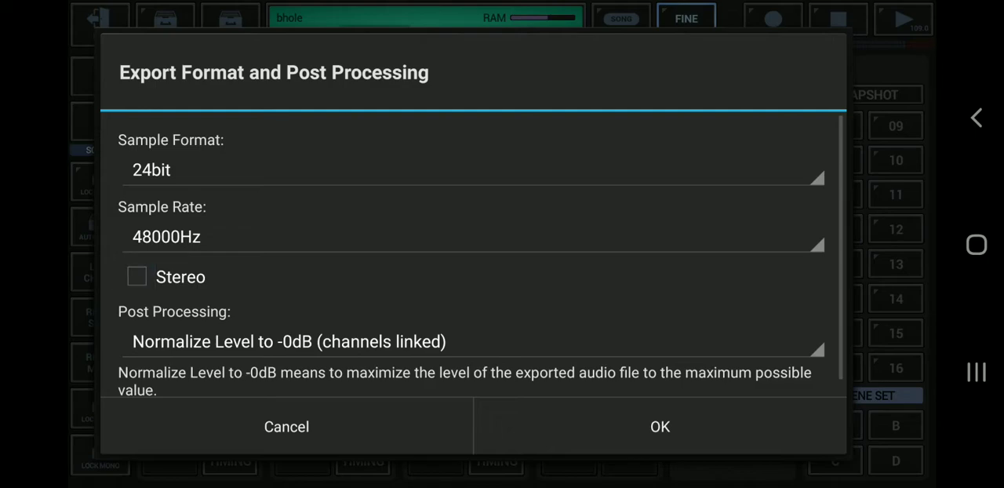
Step: Re-check Stereo in the Export Format dialog, keeping normalize at 0 dB
click(136, 276)
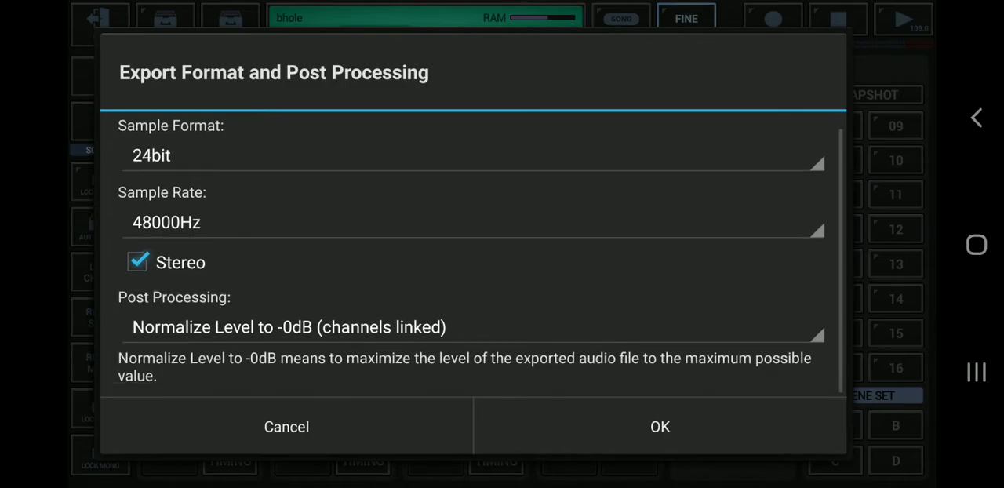
click(471, 327)
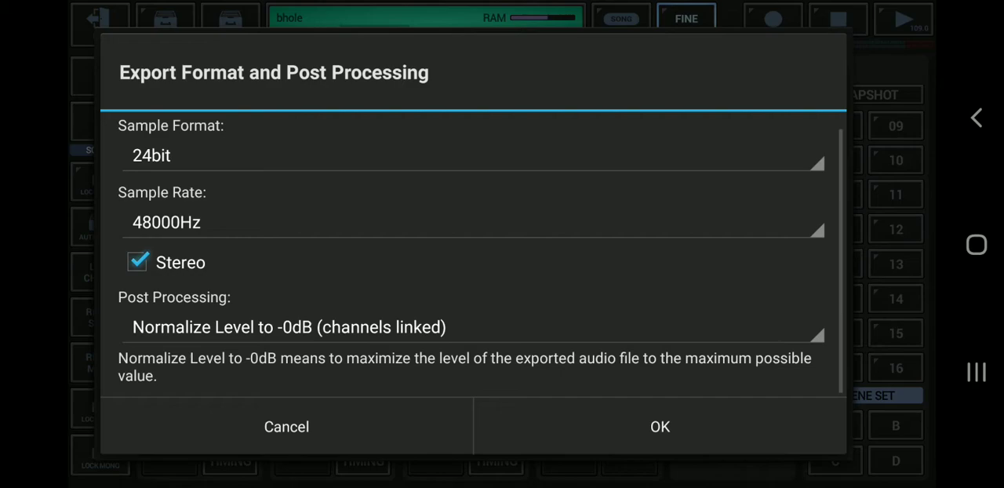
Step: Accept the format, name the file 'track' in the gstomper export folder, and start exporting
click(659, 426)
text(tr)
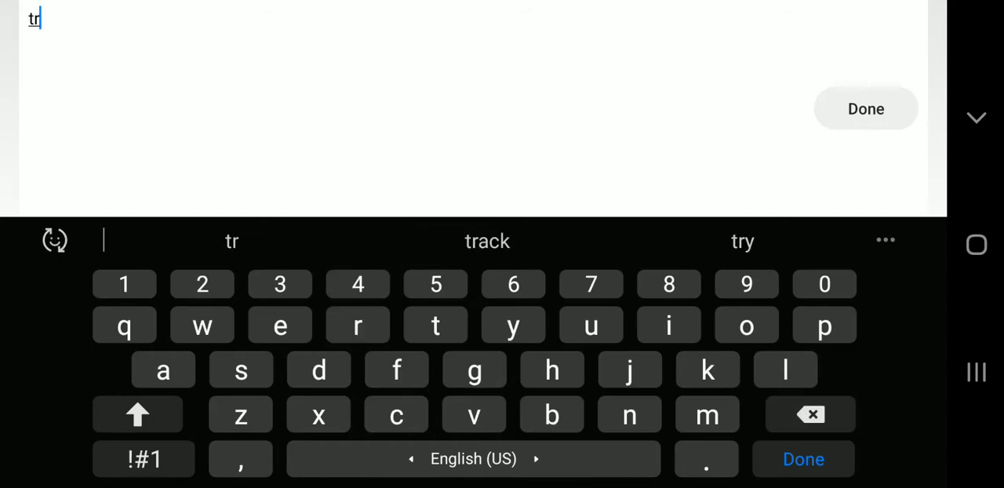
click(486, 240)
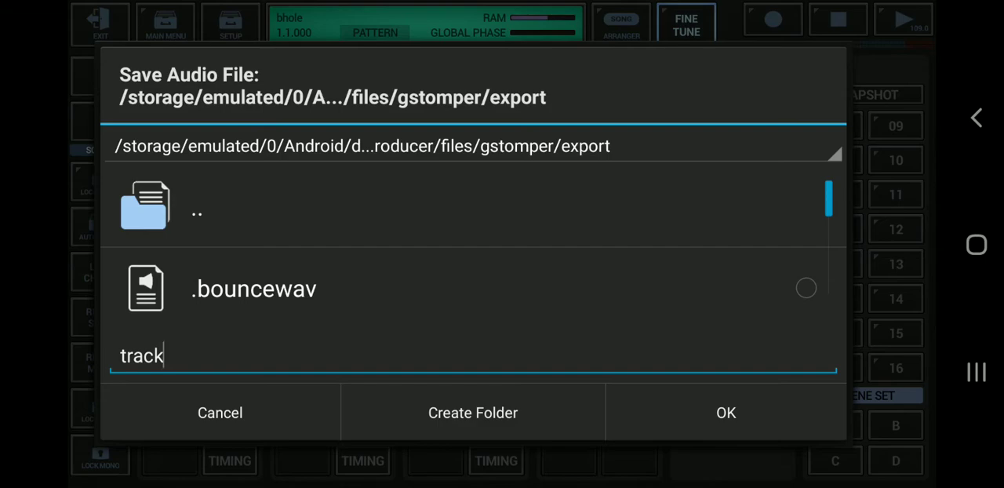
click(724, 412)
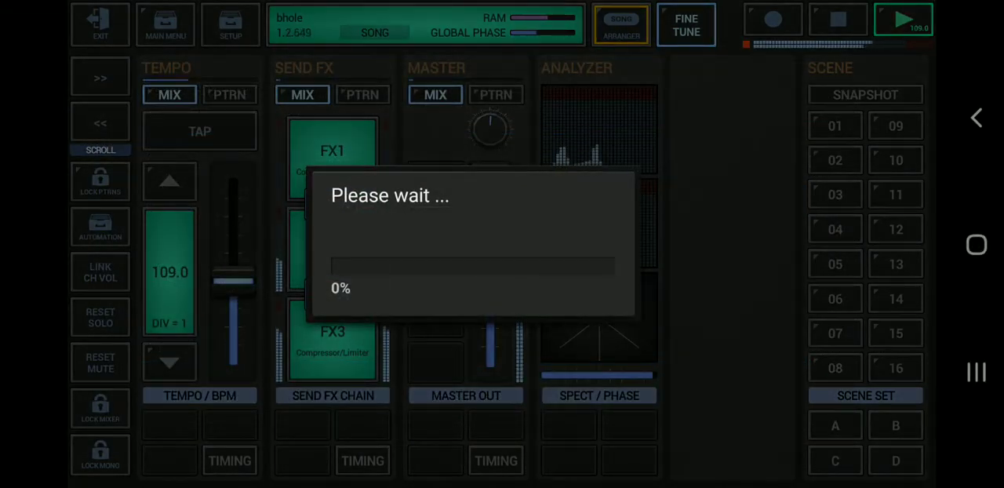